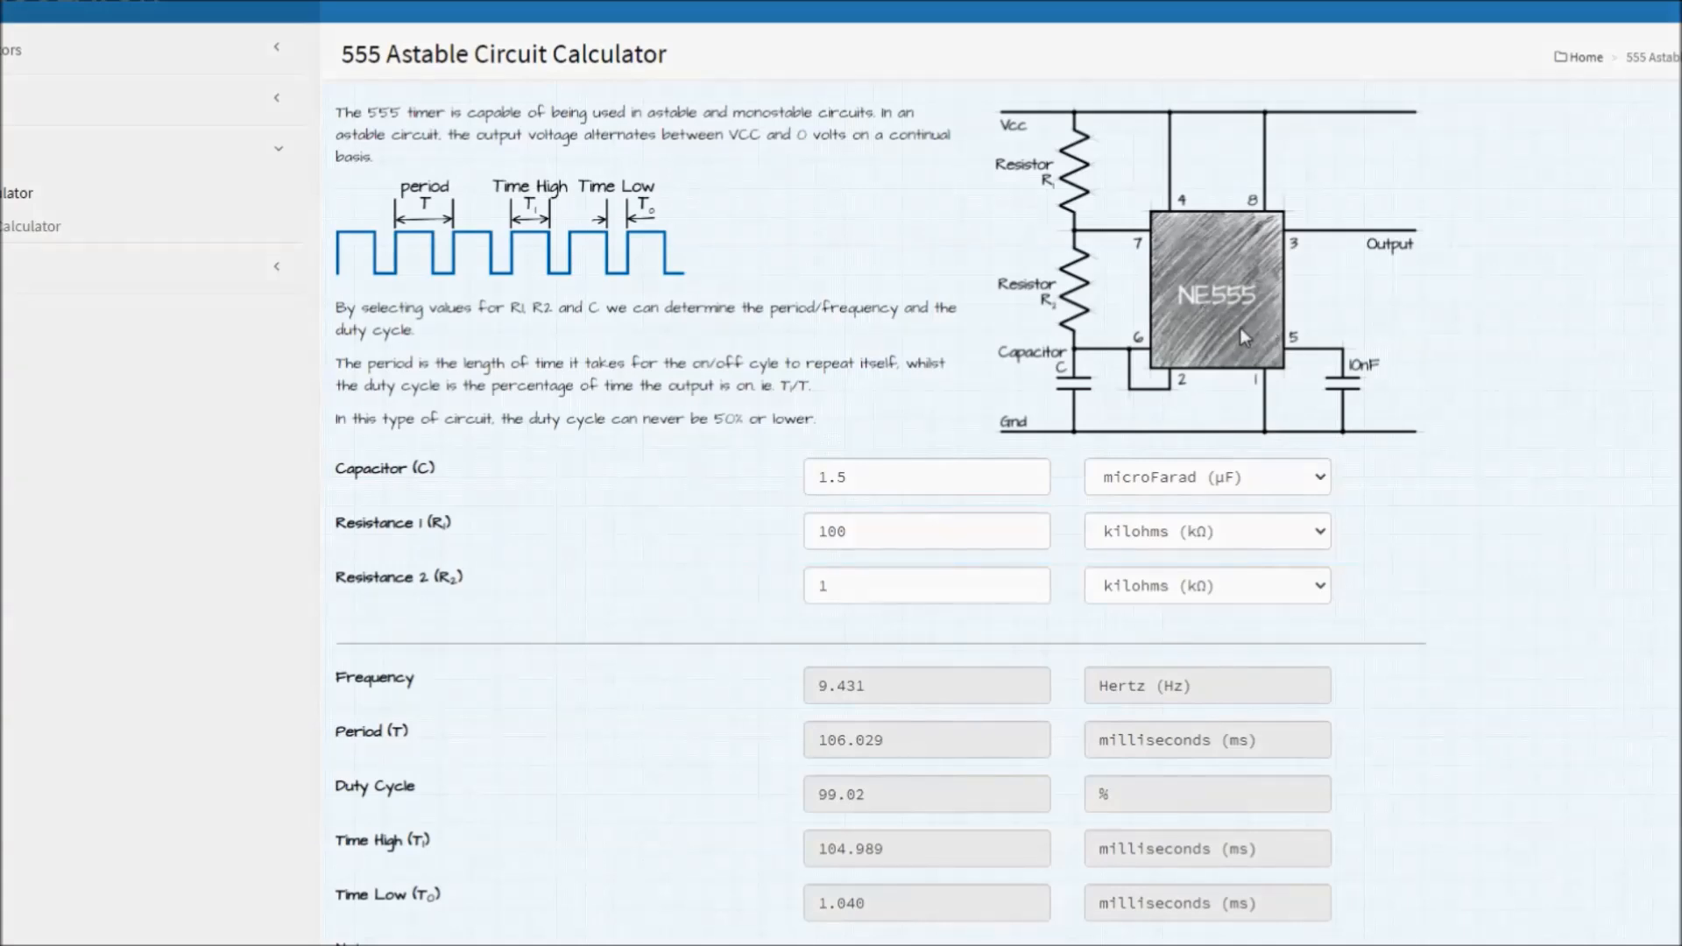
mouse_move(1127, 169)
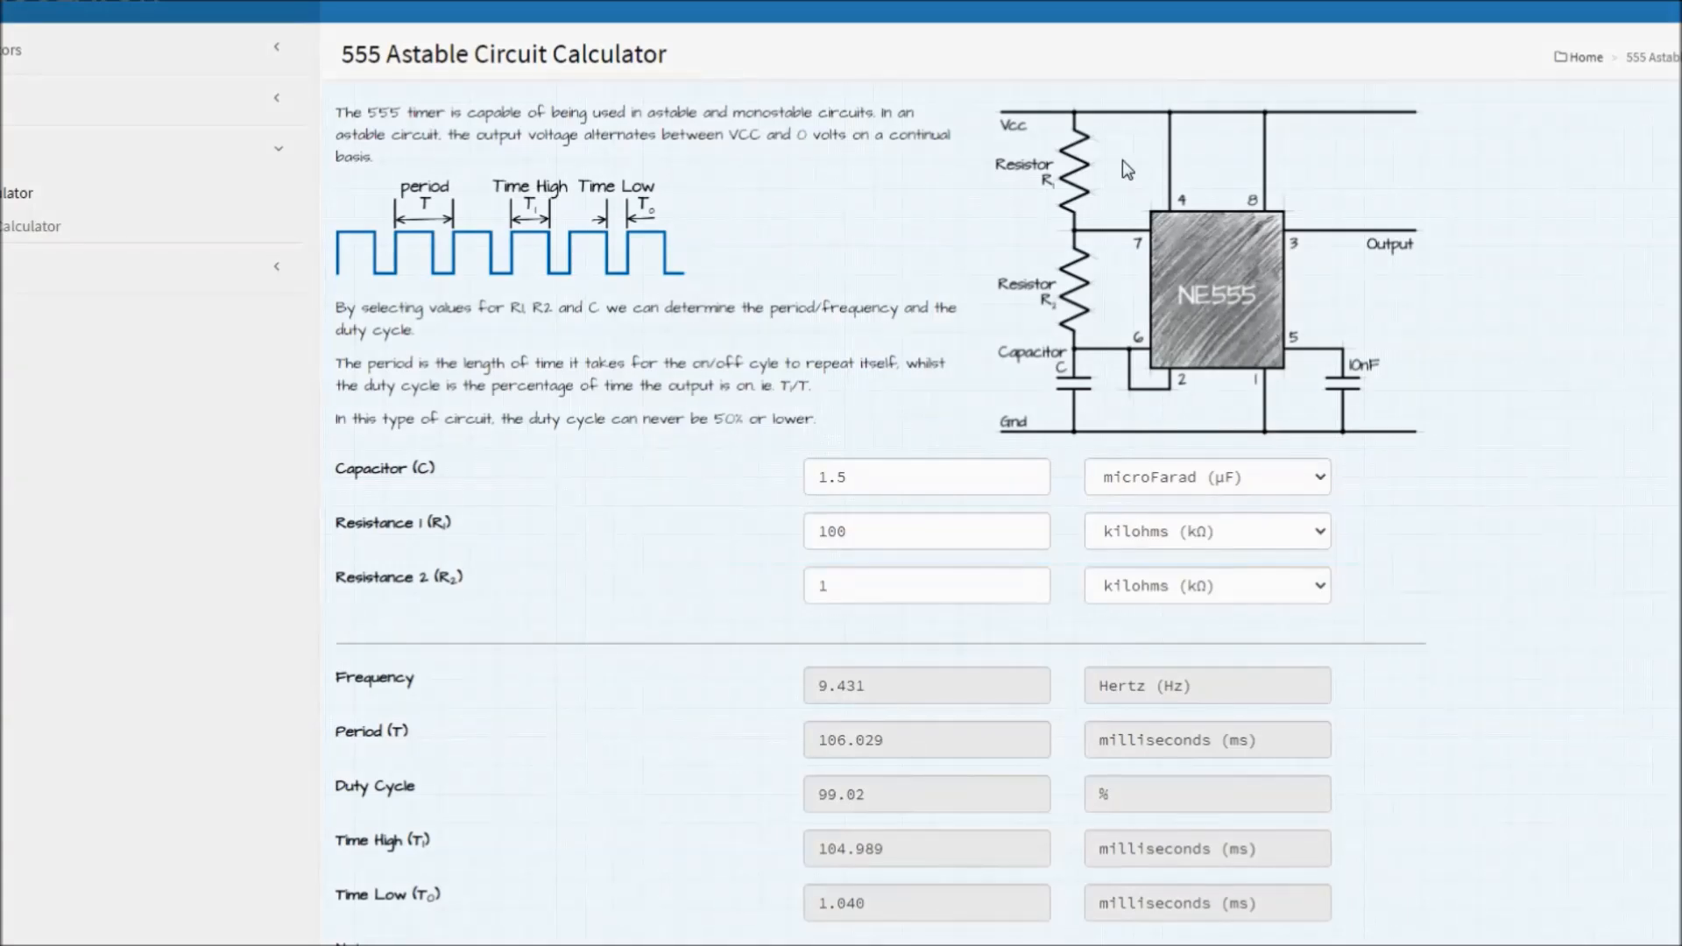
mouse_move(1111, 403)
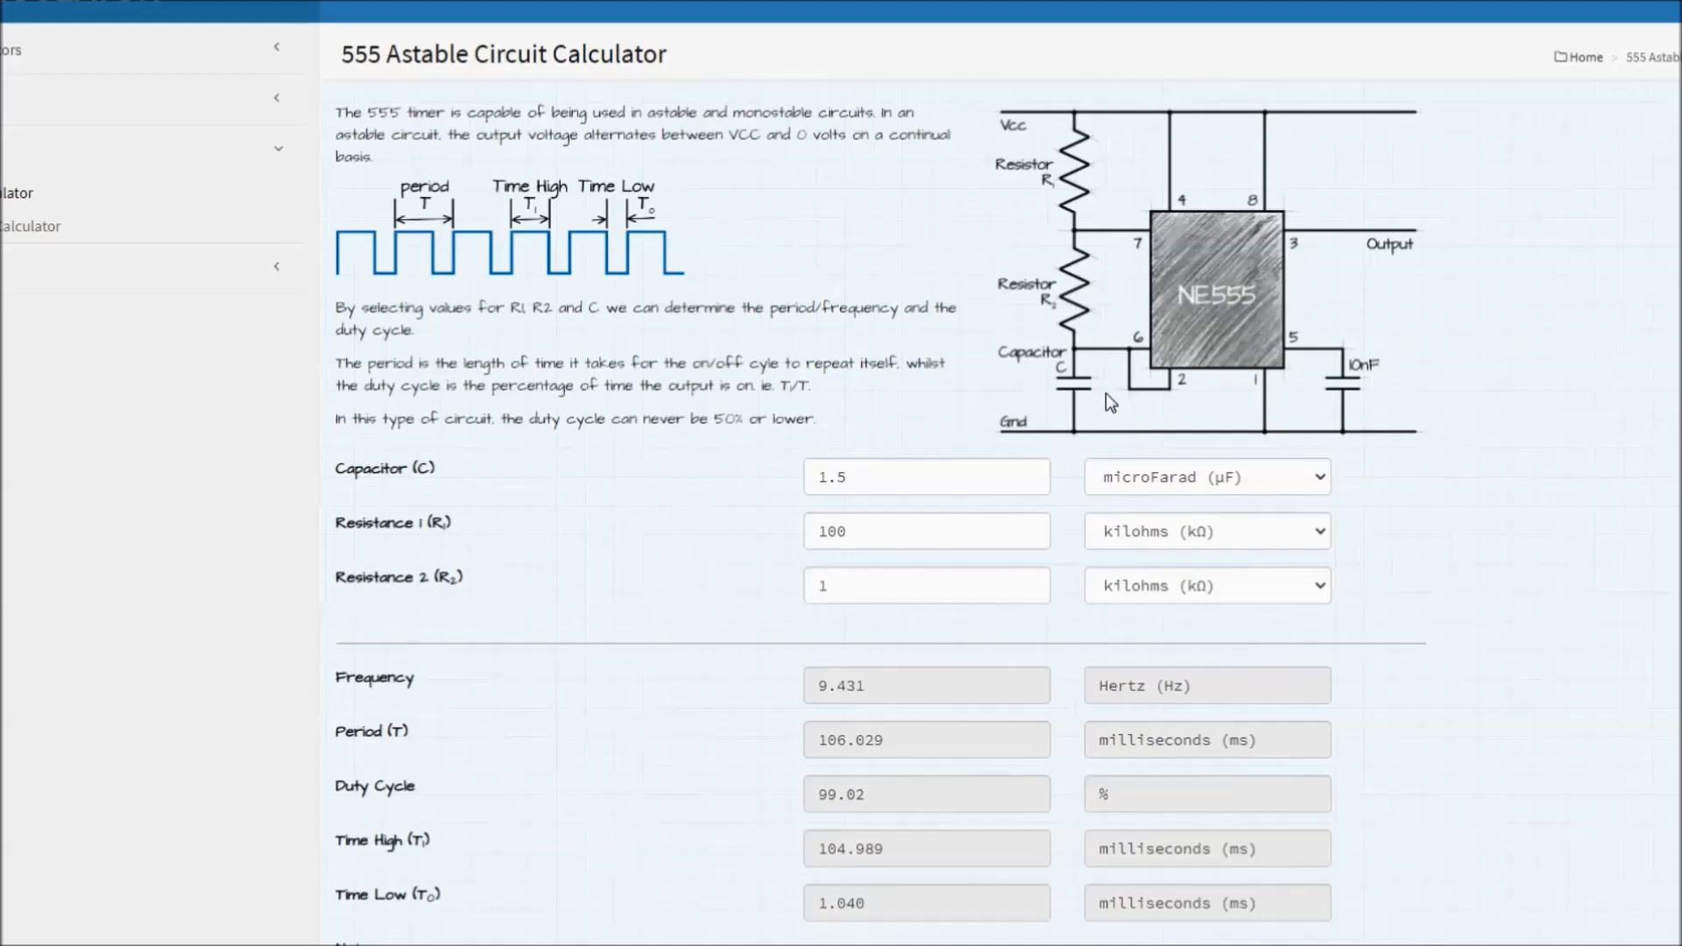
mouse_move(491, 245)
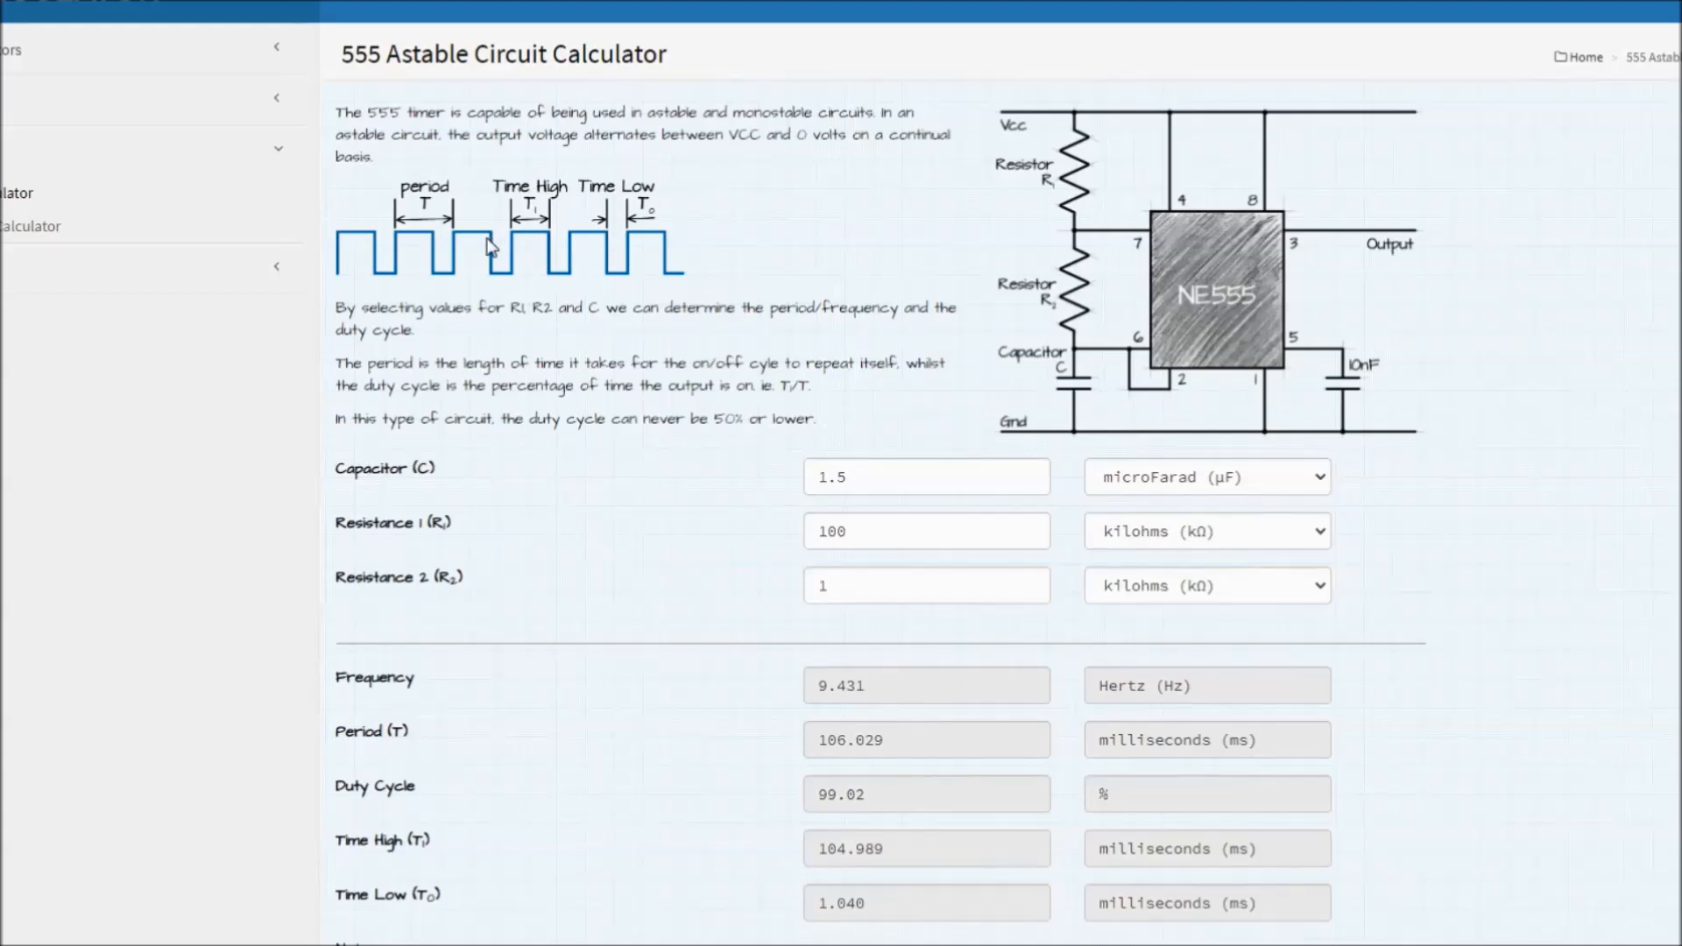
mouse_move(649, 289)
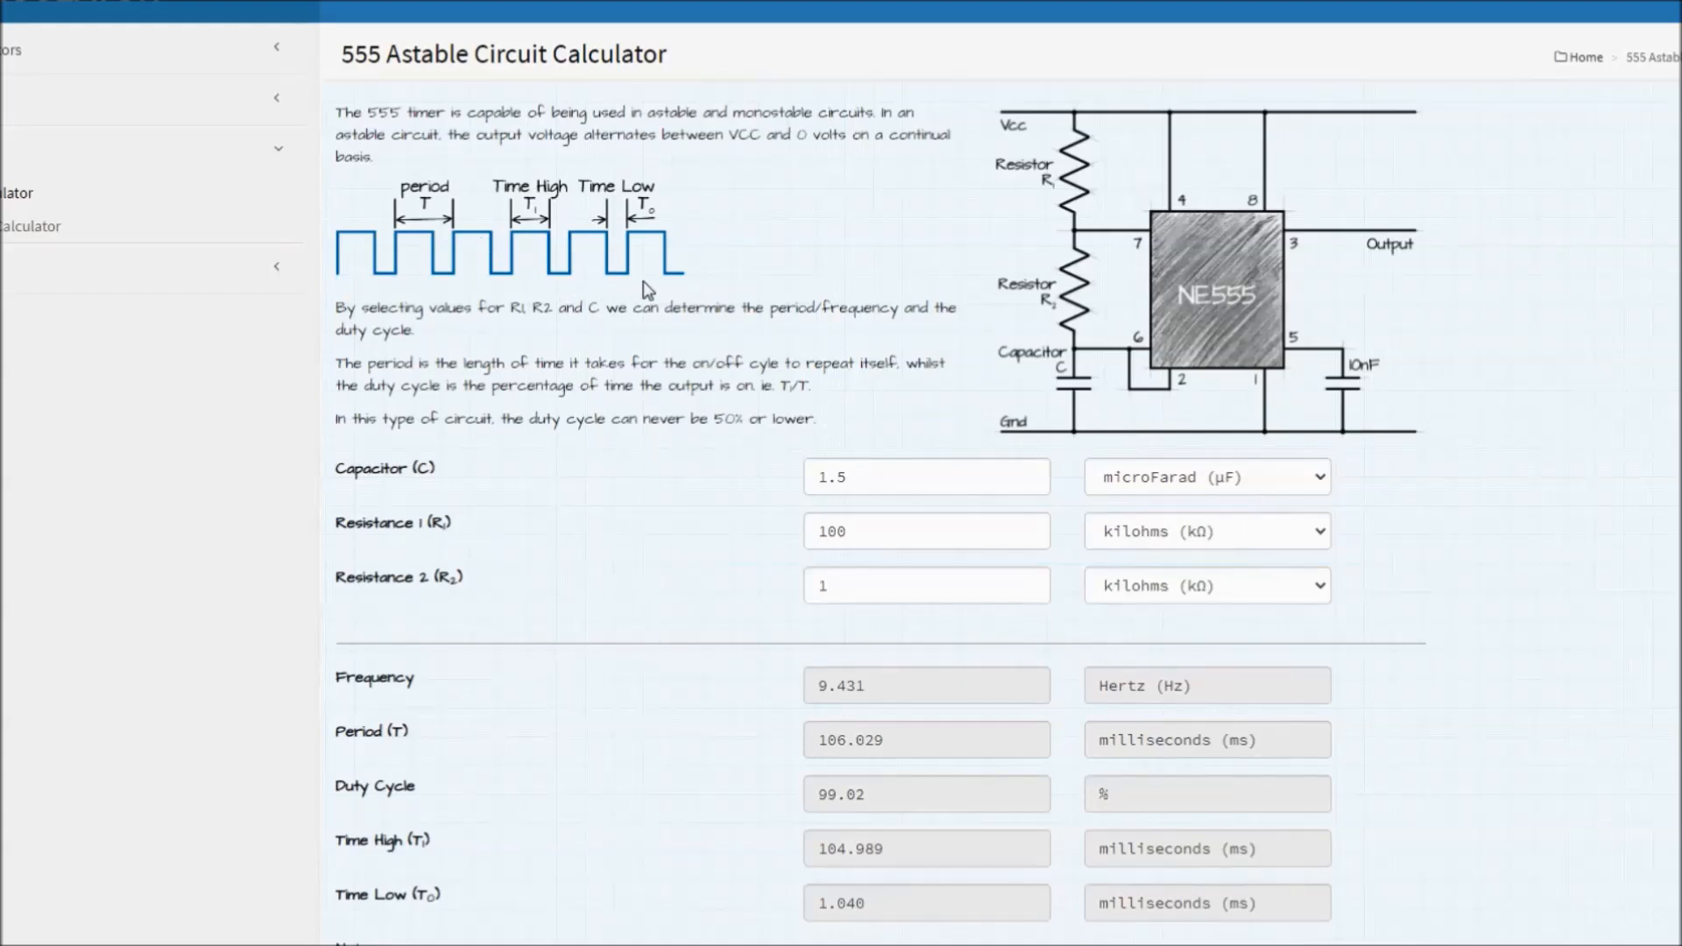
mouse_move(799, 502)
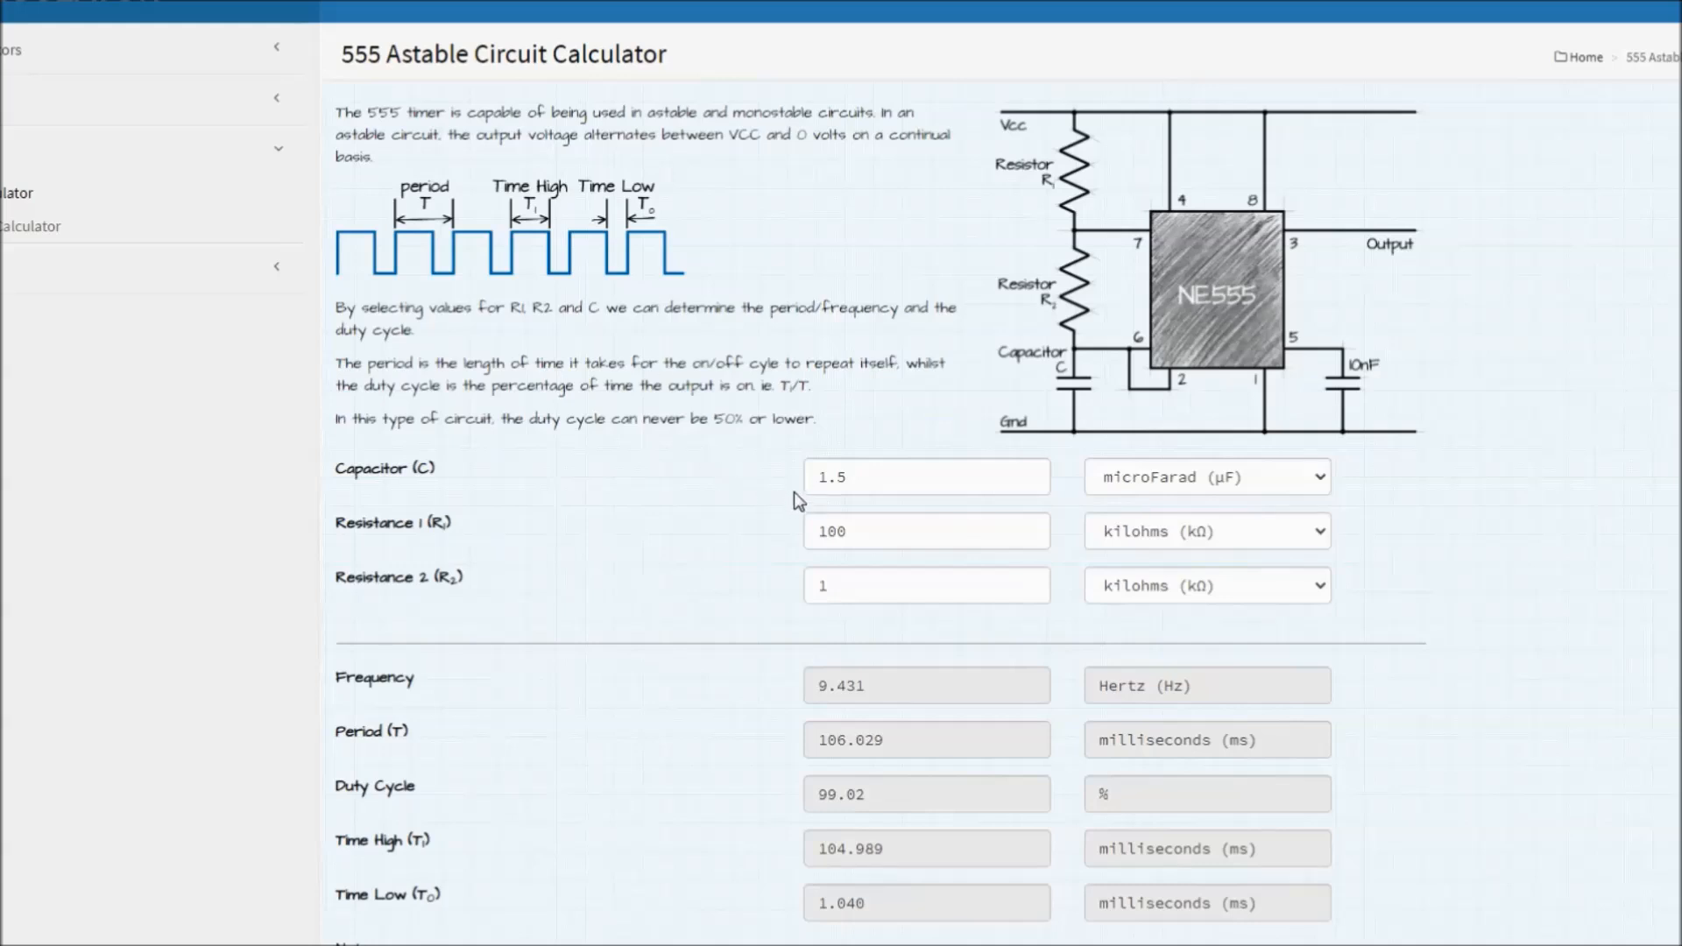
mouse_move(783, 488)
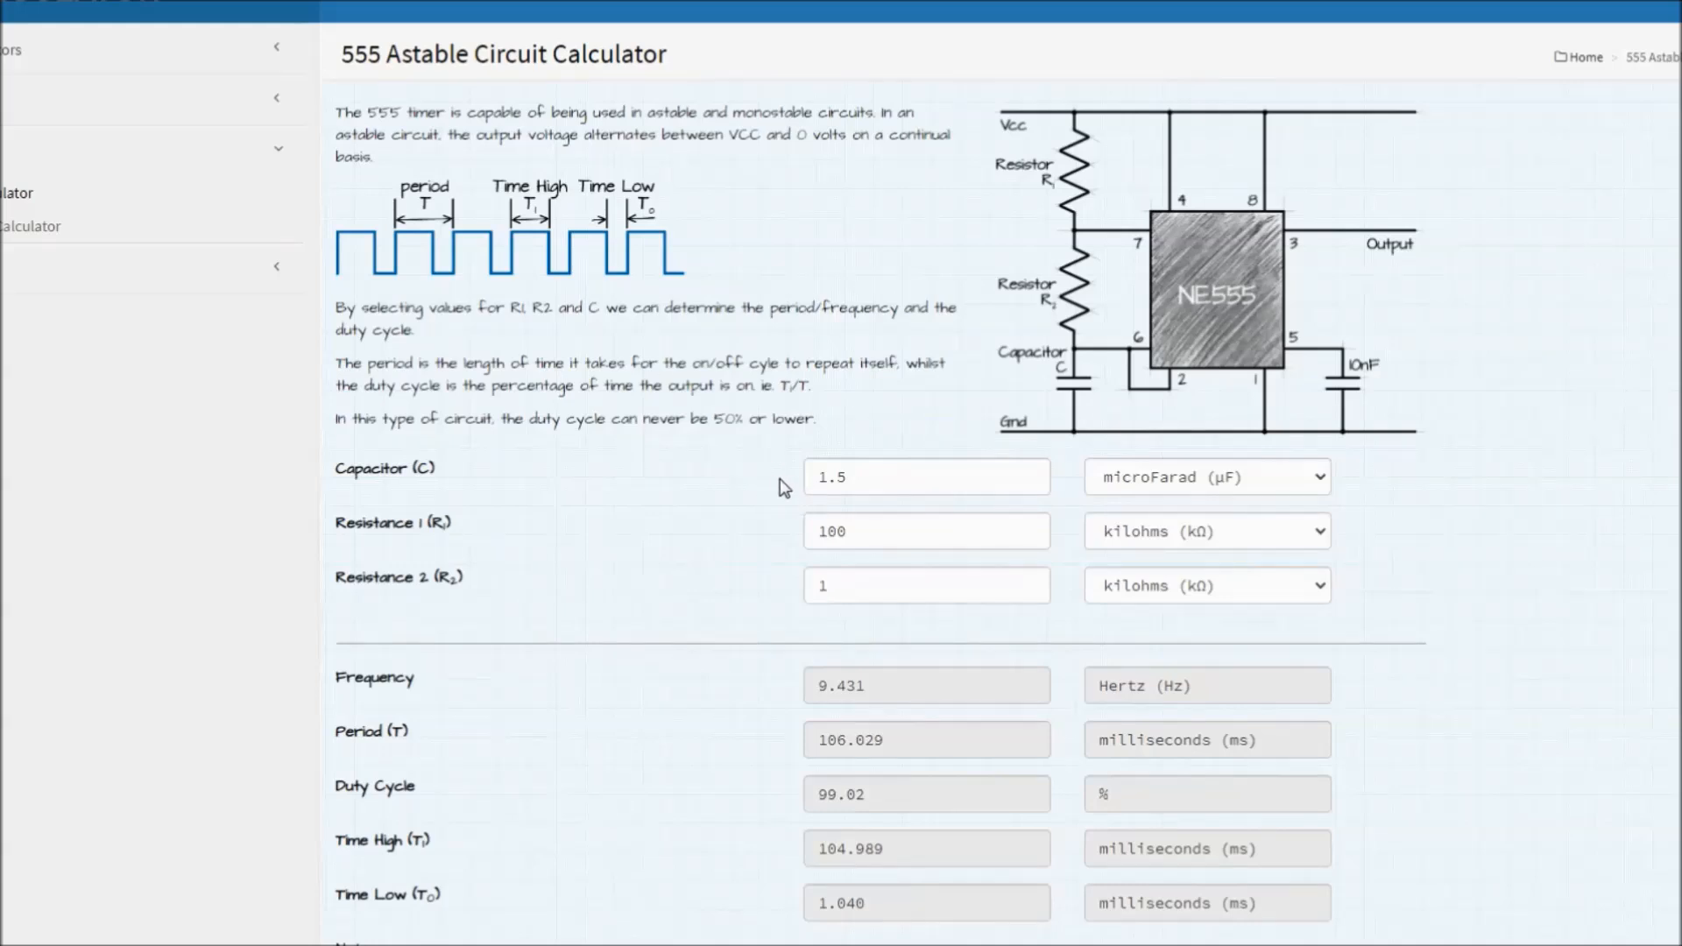
mouse_move(803, 587)
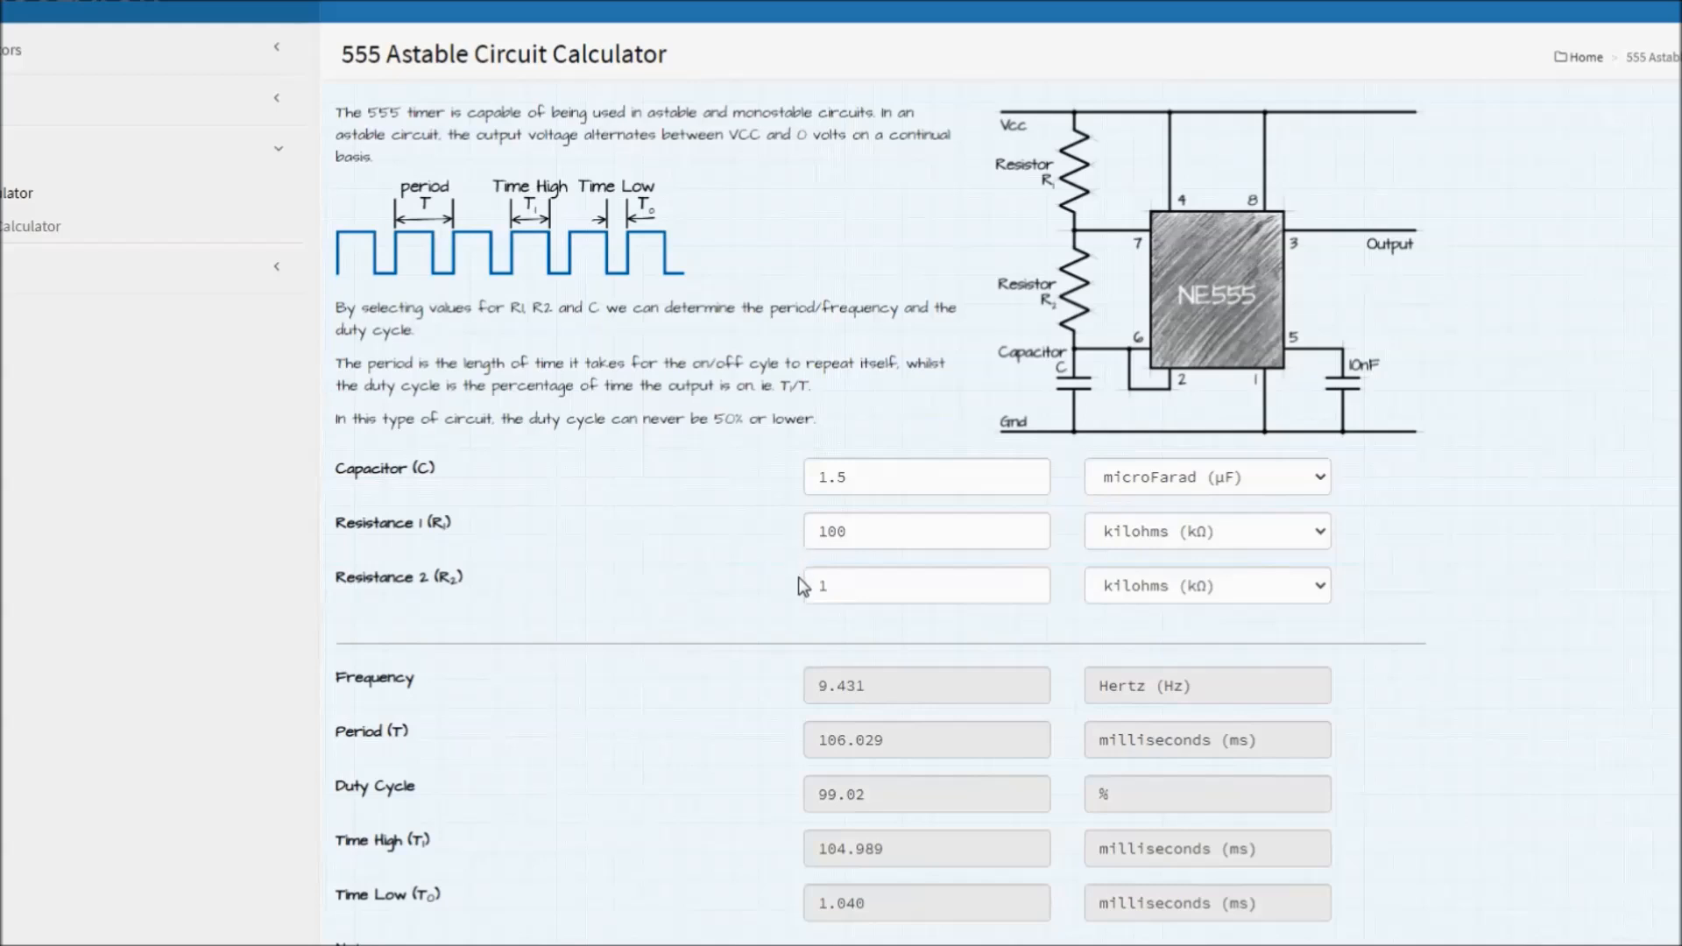
mouse_move(566, 812)
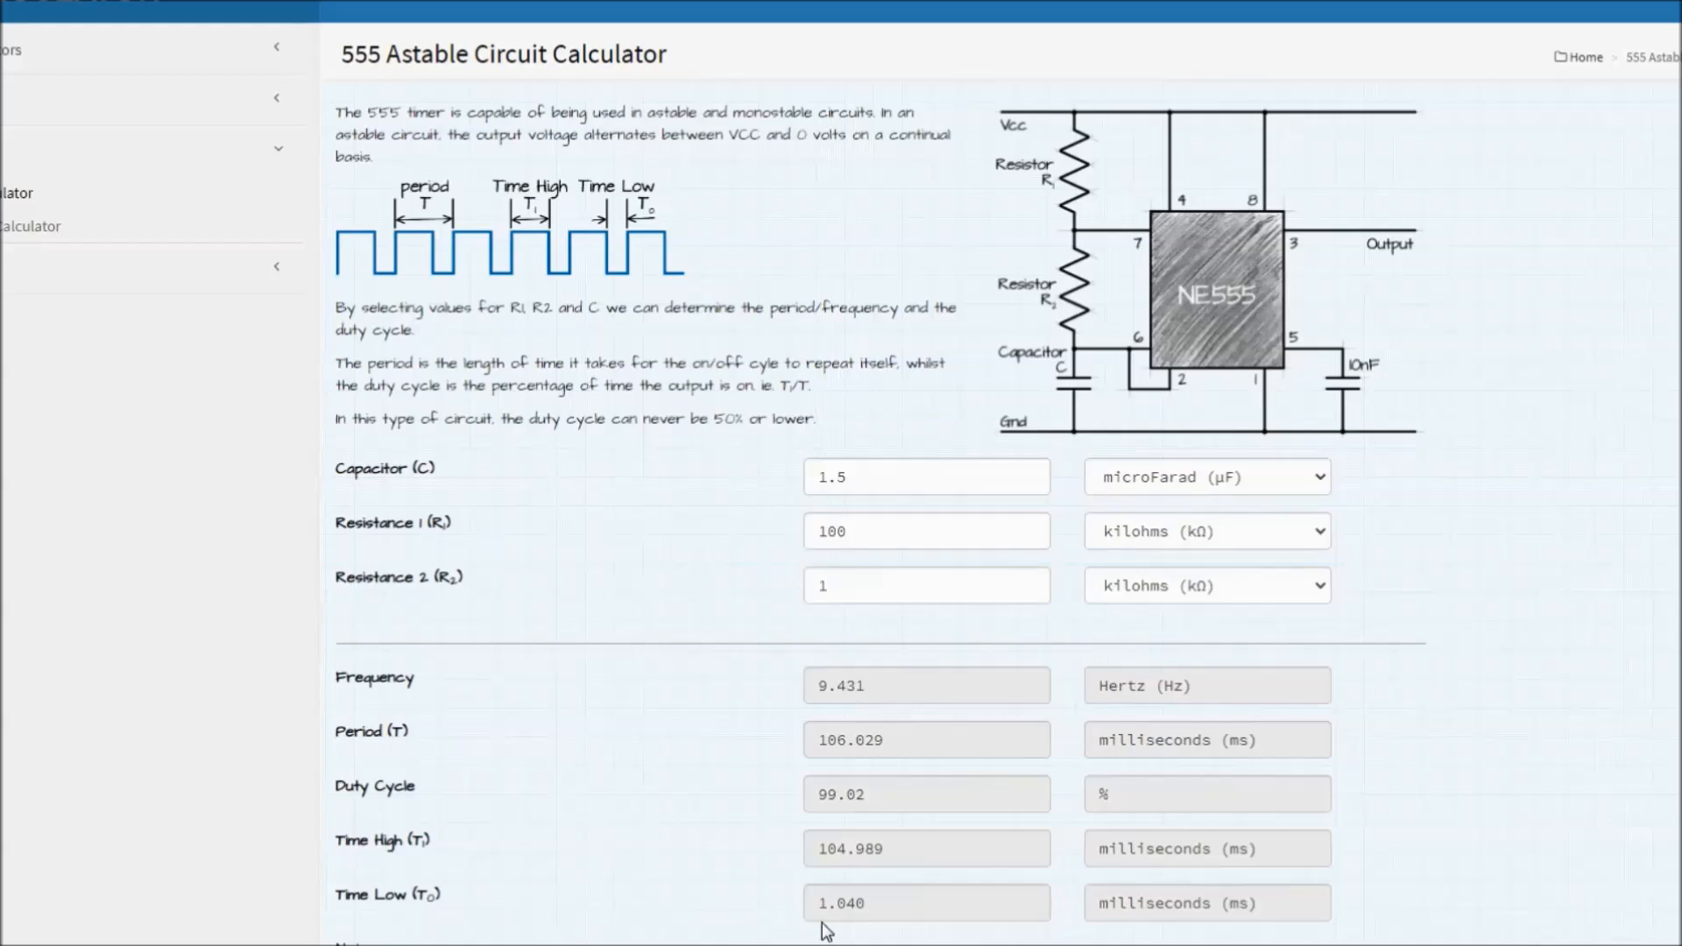
mouse_move(683, 876)
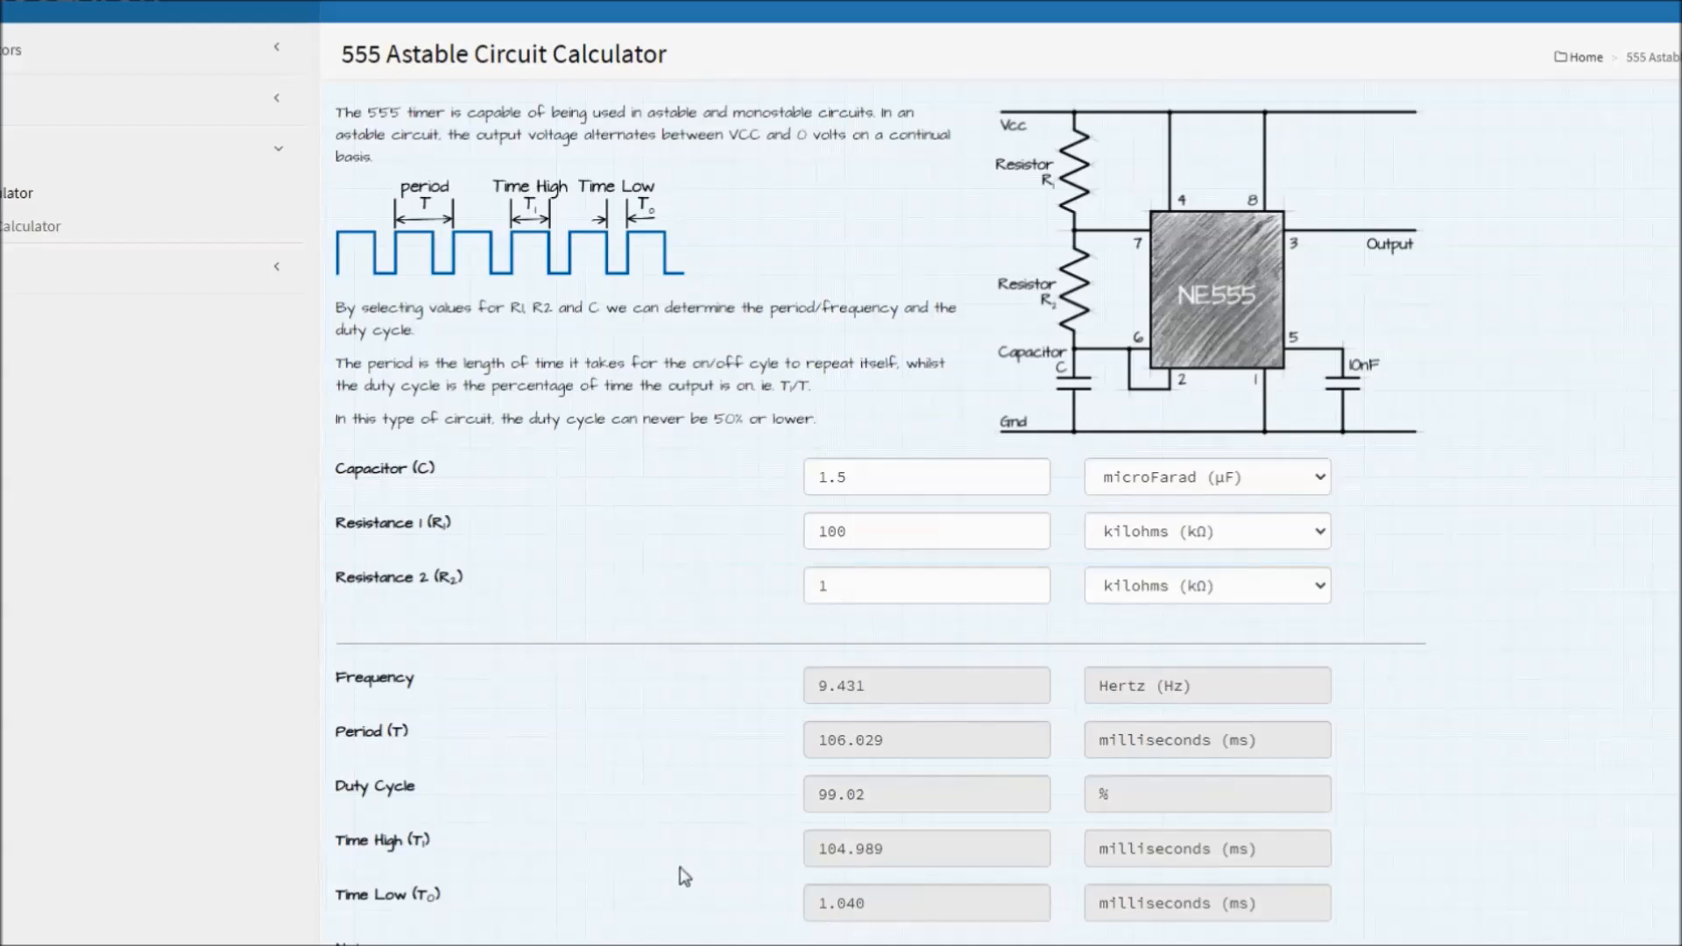
mouse_move(785, 869)
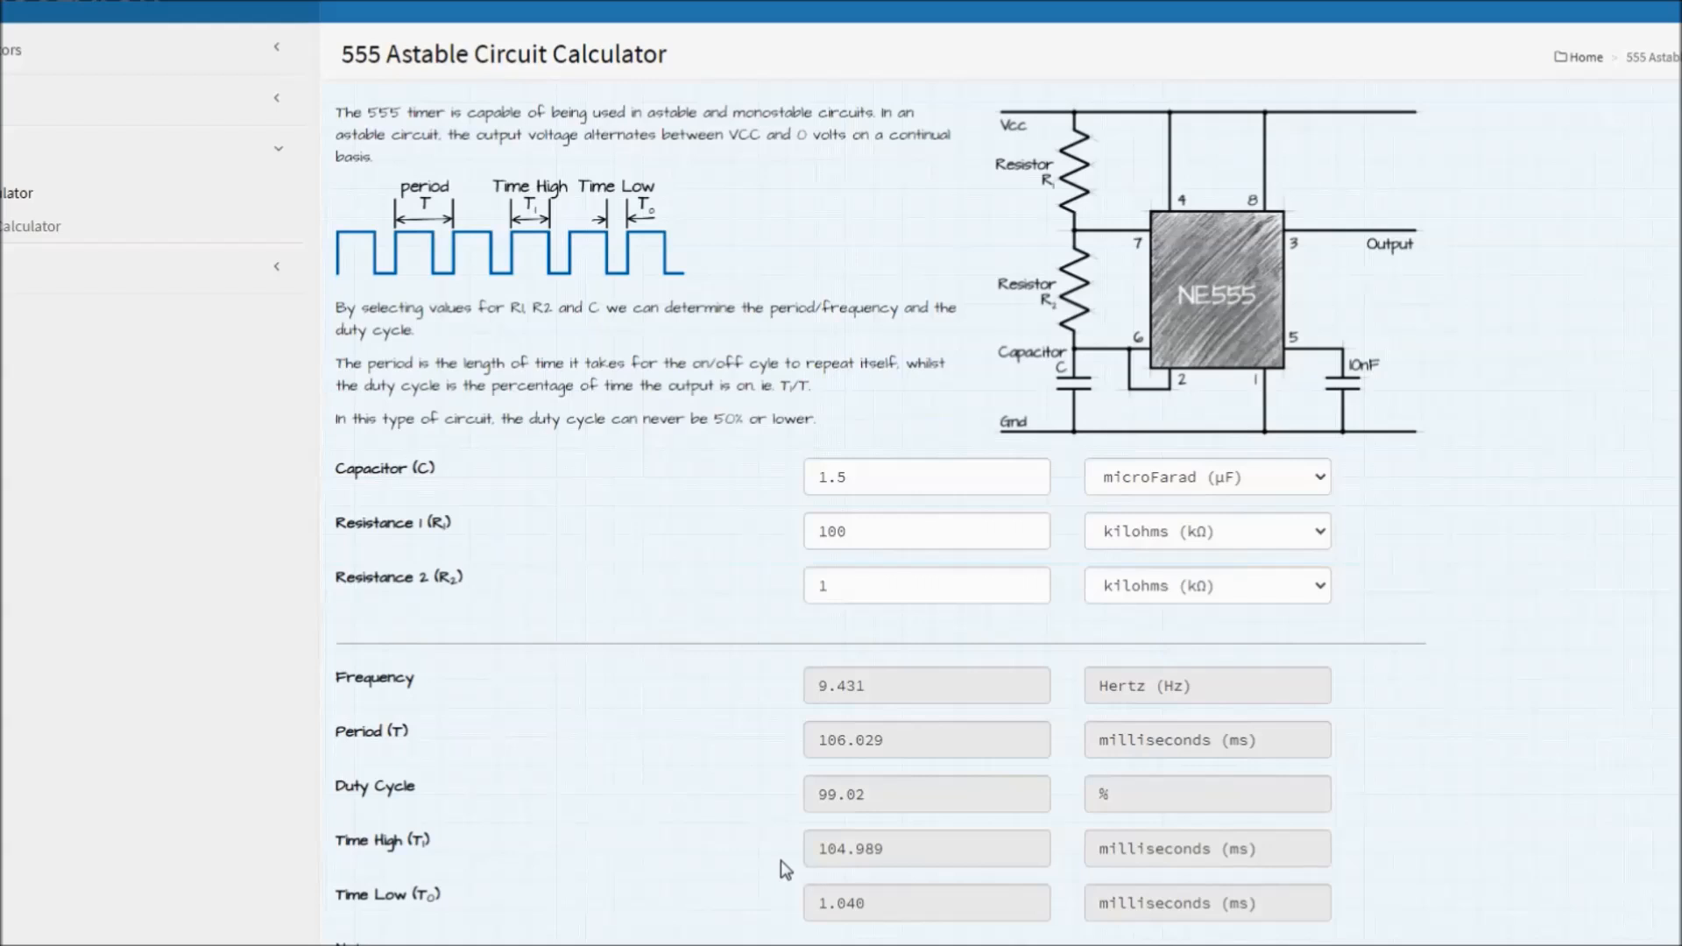
mouse_move(732, 863)
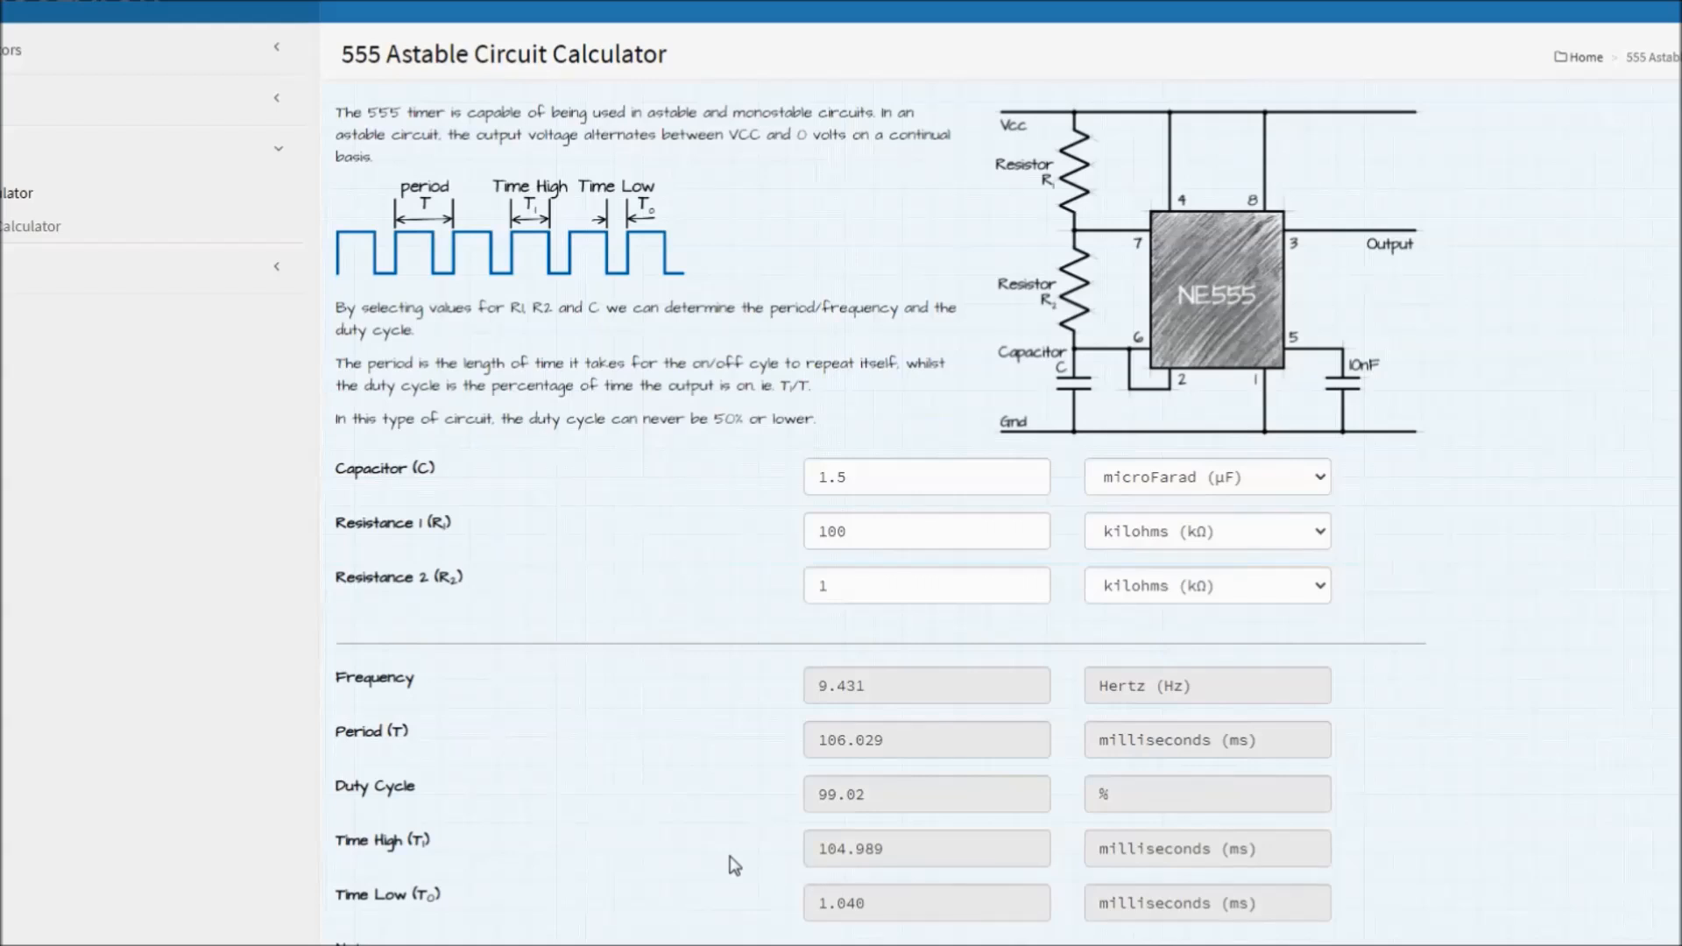
mouse_move(645, 853)
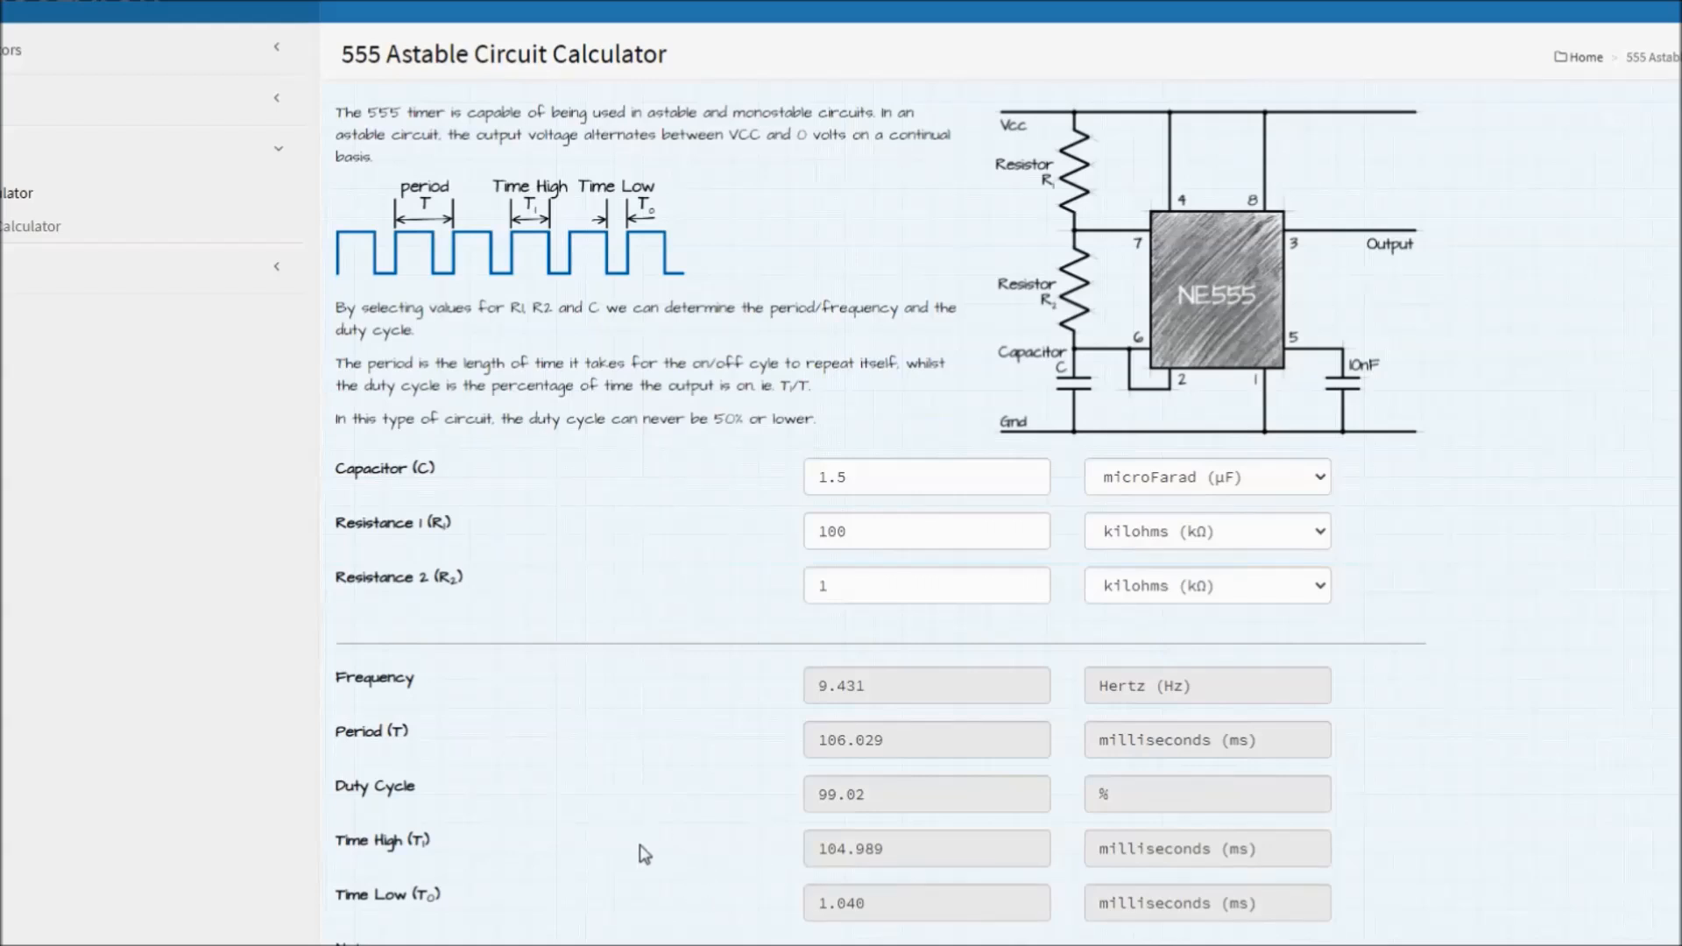
mouse_move(334, 426)
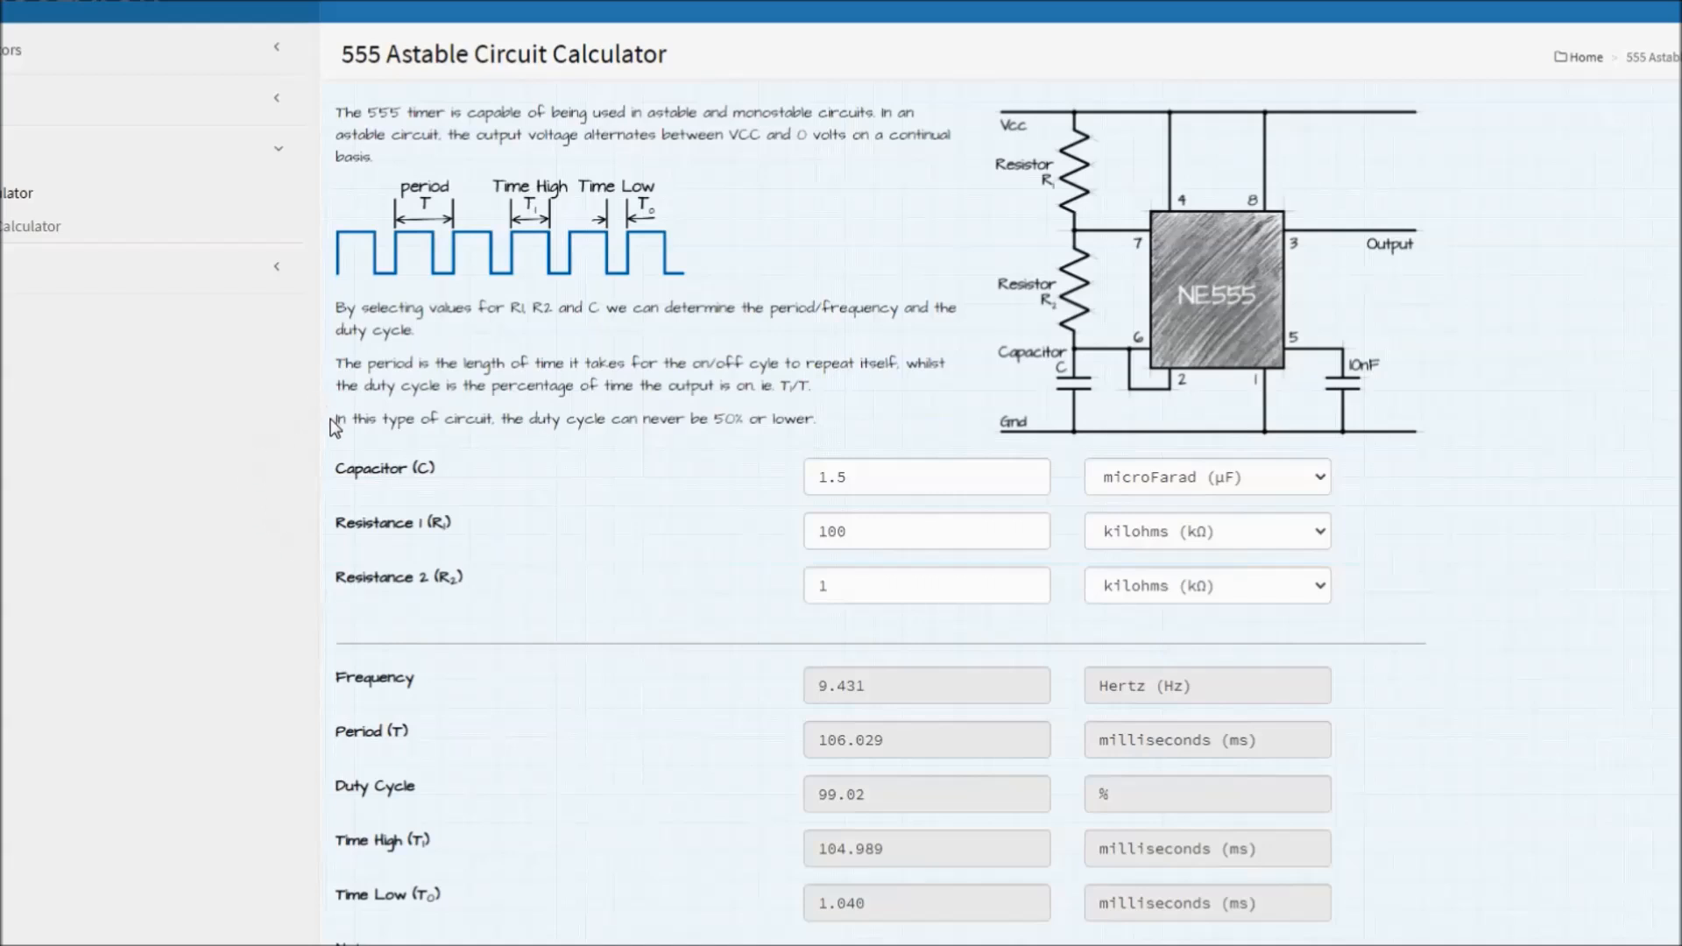
Step: Highlight the sentence stating the duty cycle can never be 50% or lower
left_click_drag(335, 418, 815, 419)
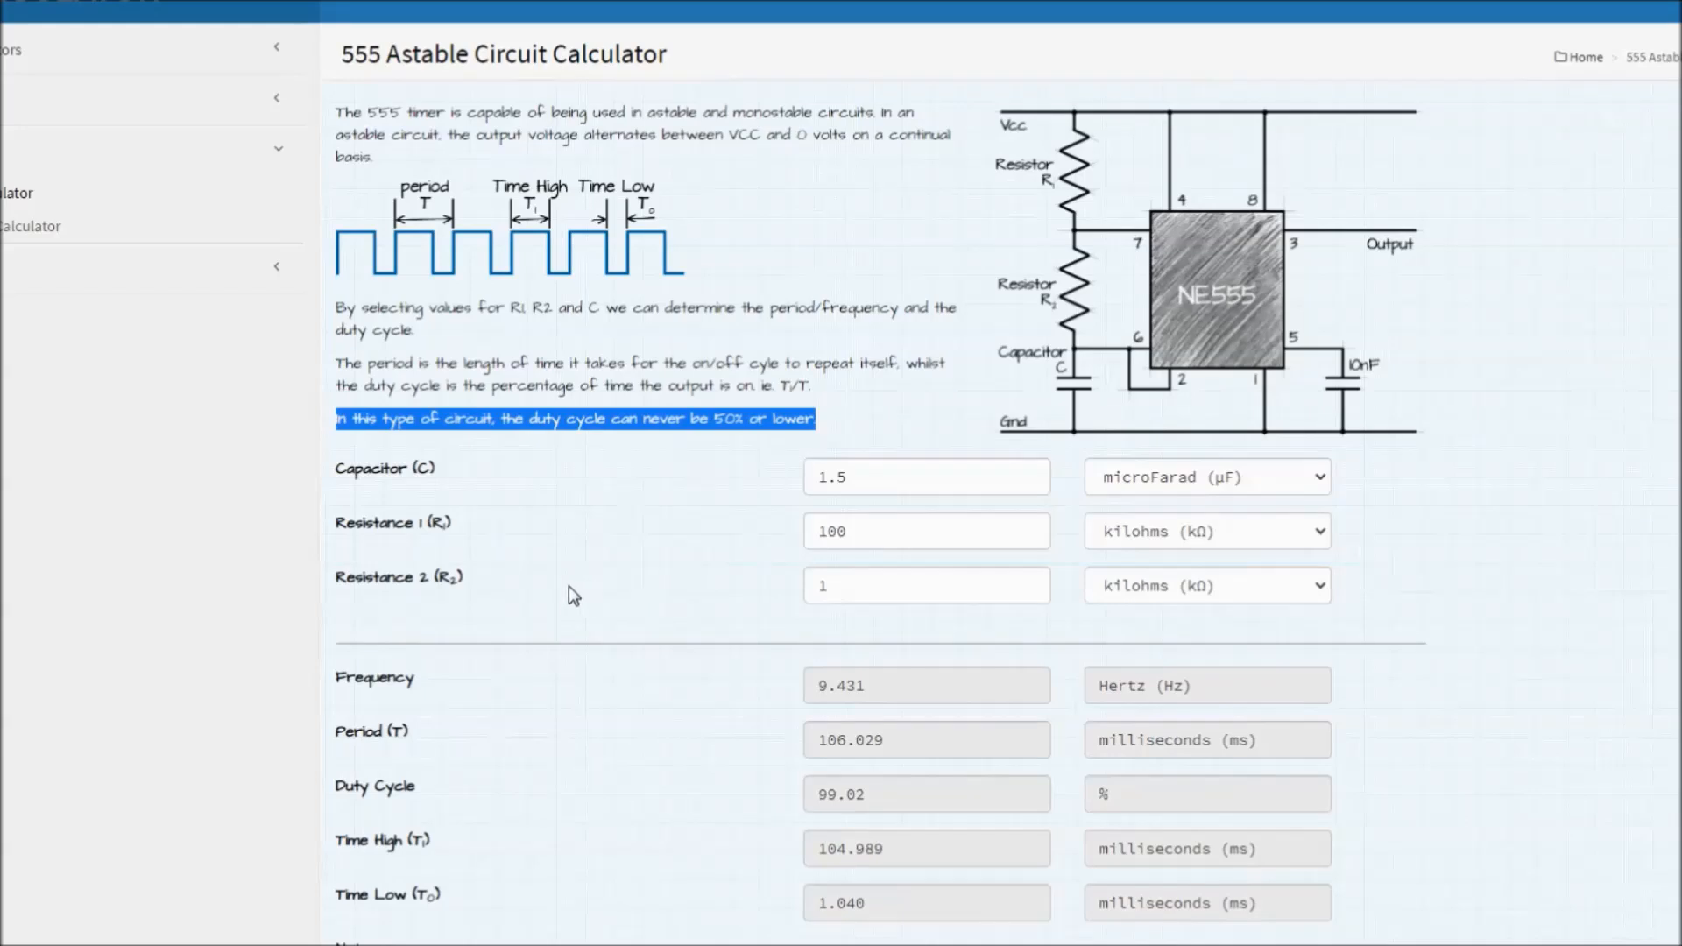
mouse_move(1212, 312)
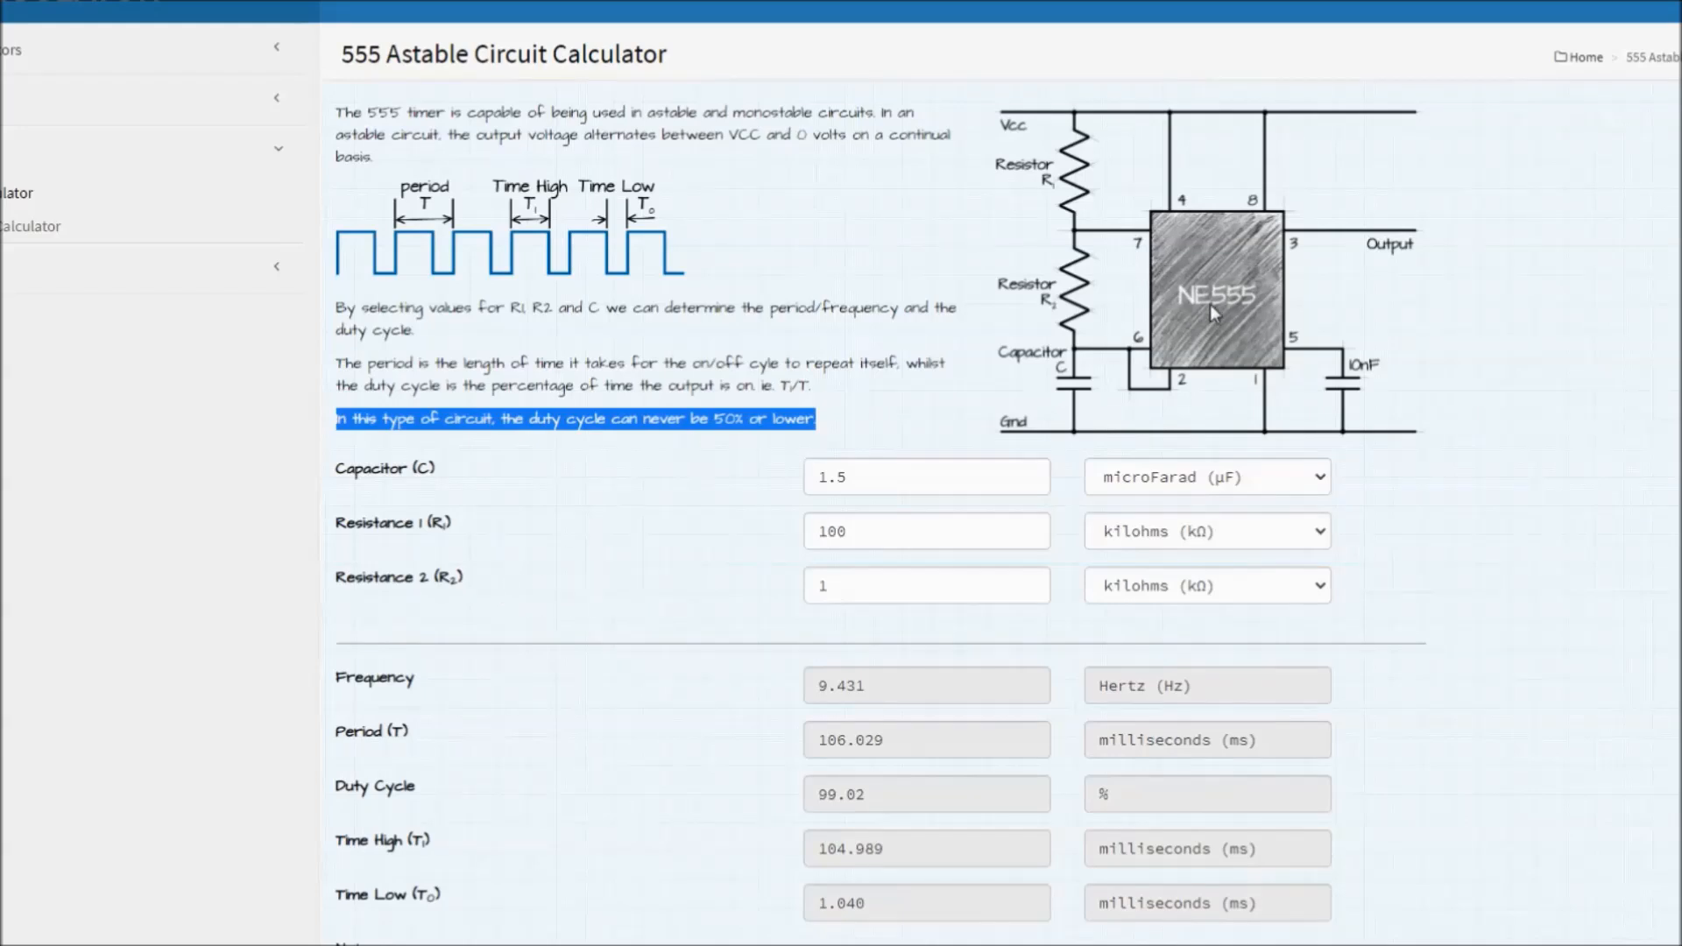
mouse_move(1092, 371)
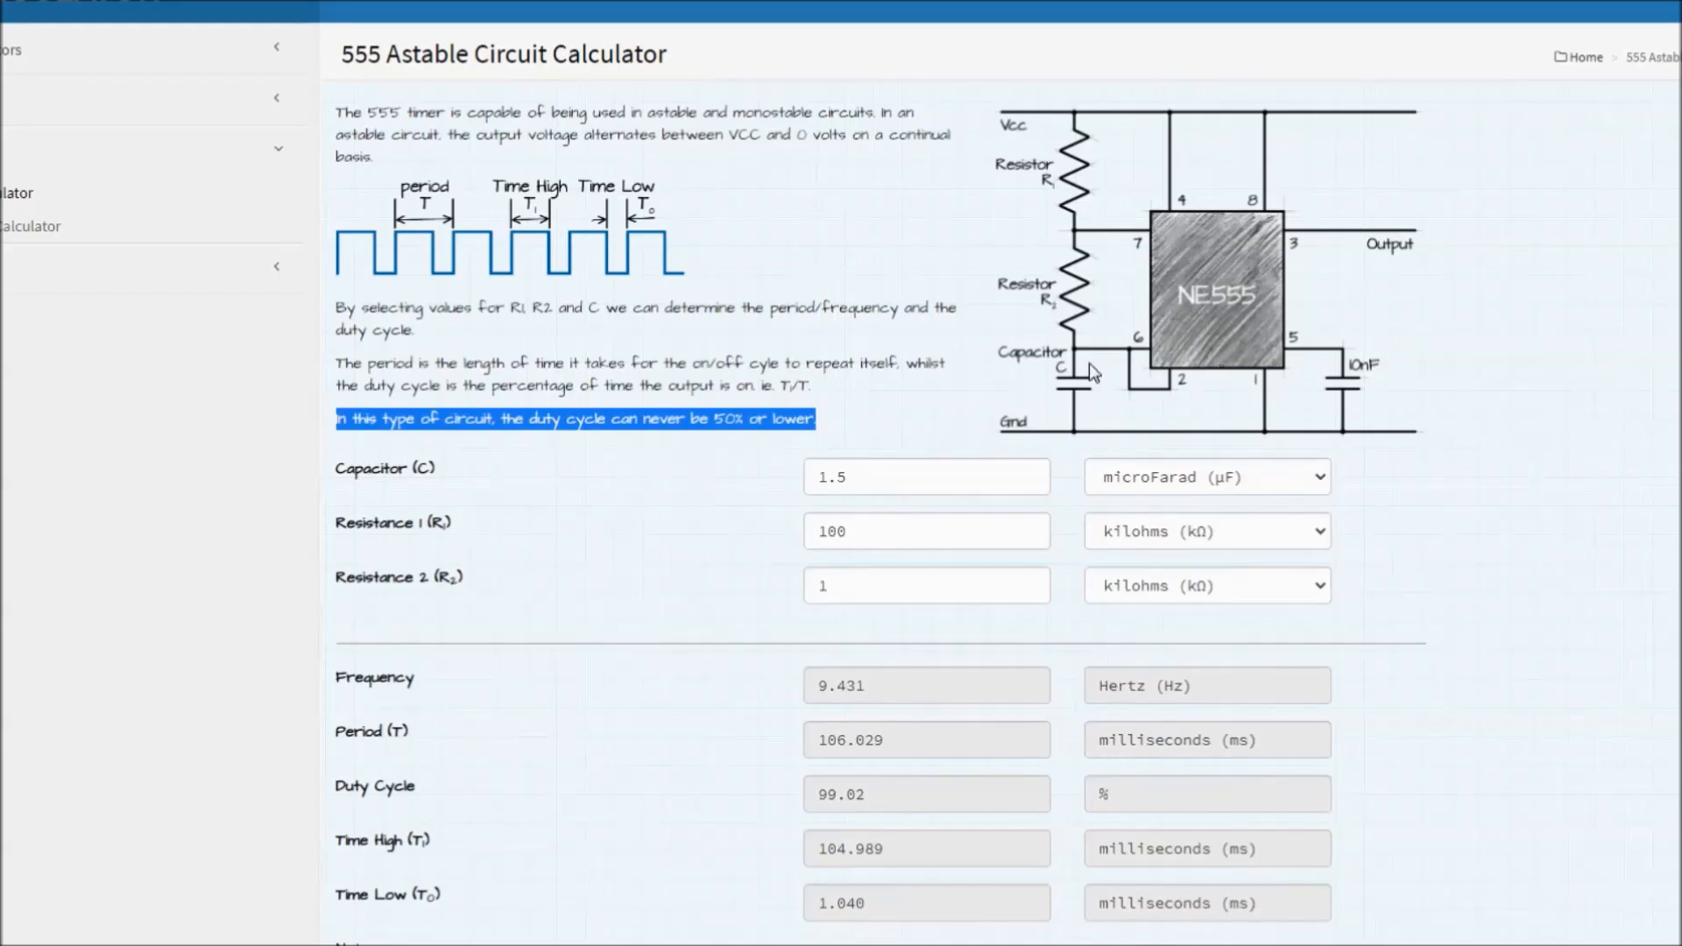
mouse_move(608, 888)
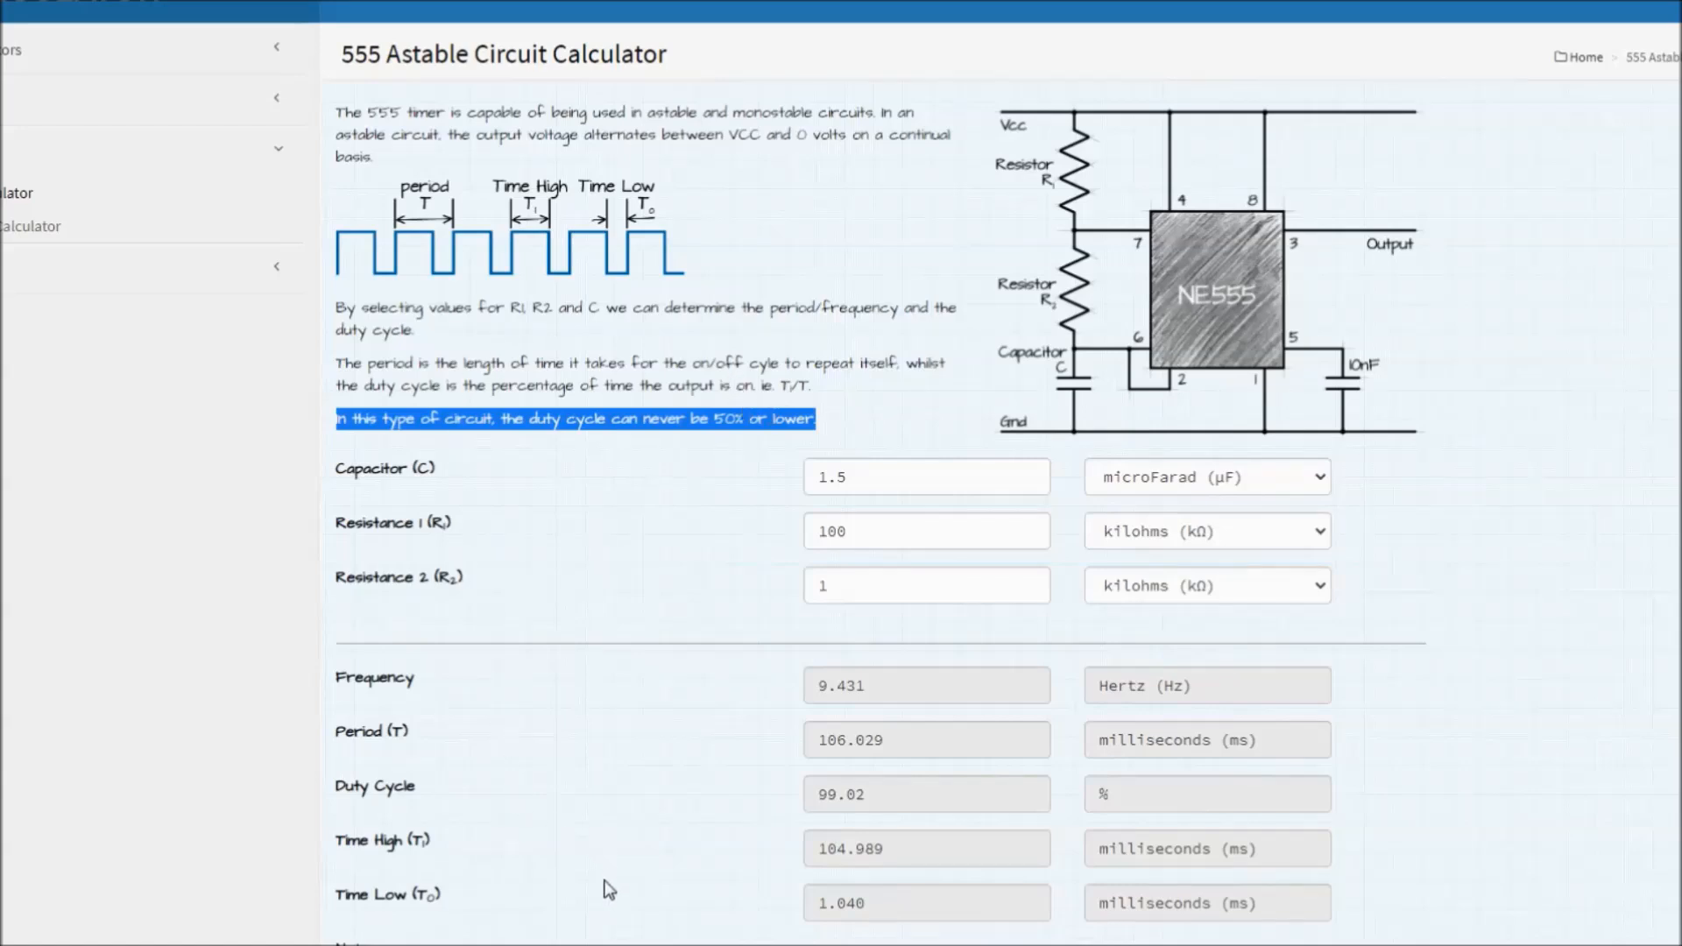
mouse_move(536, 851)
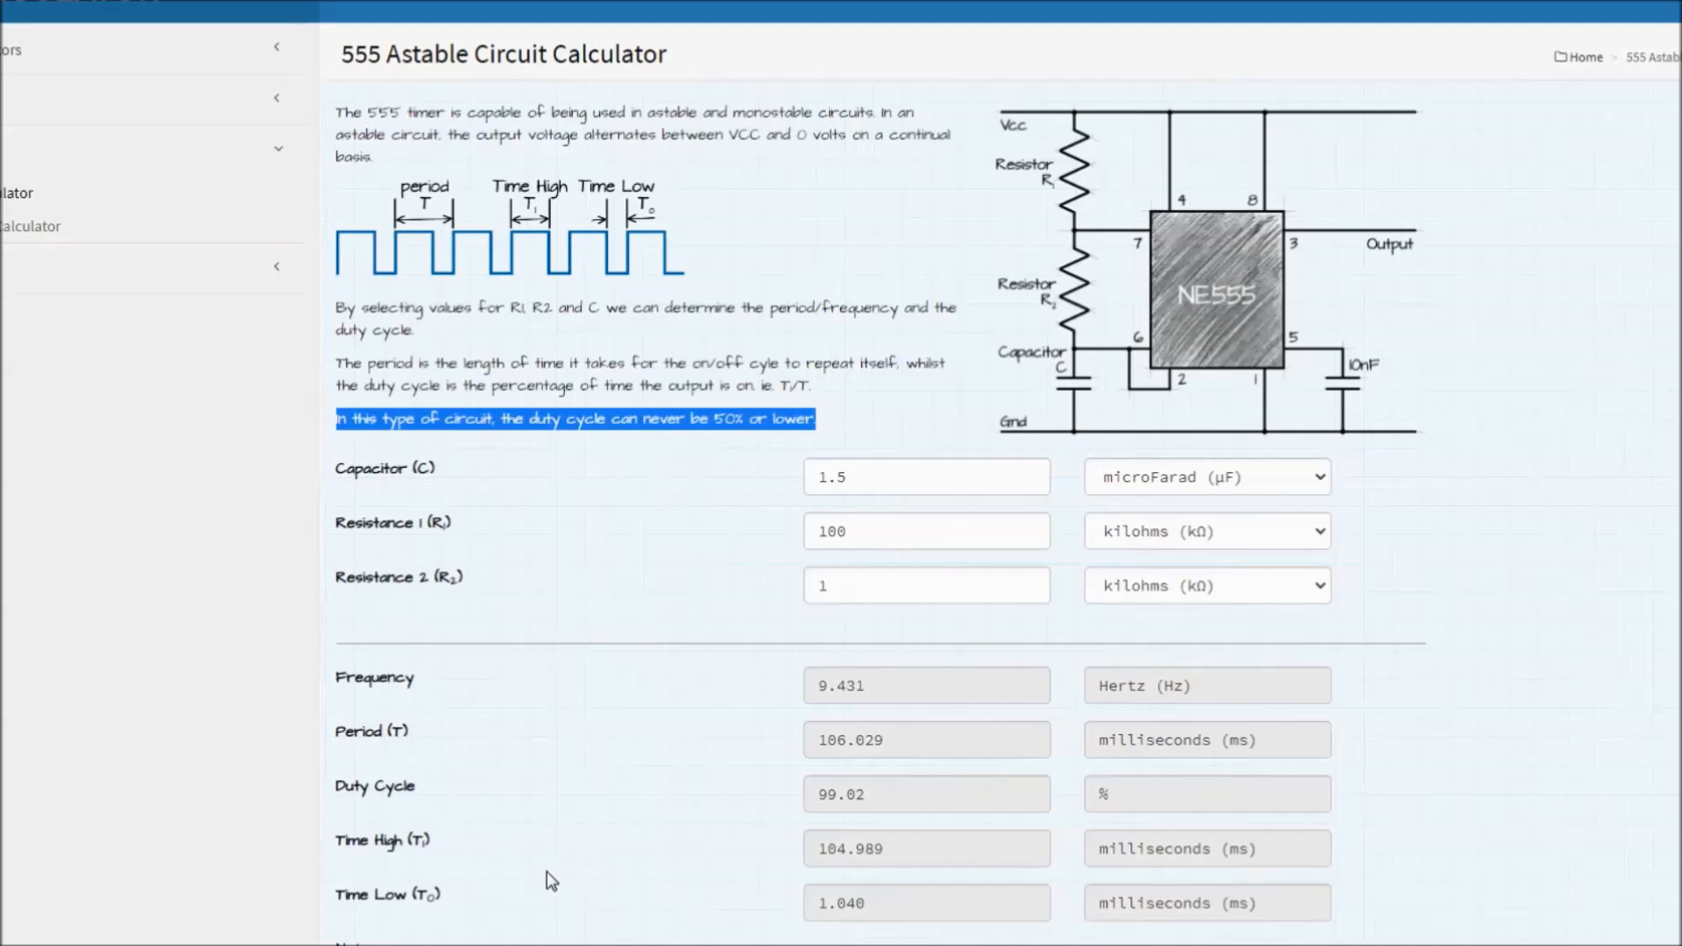
mouse_move(557, 925)
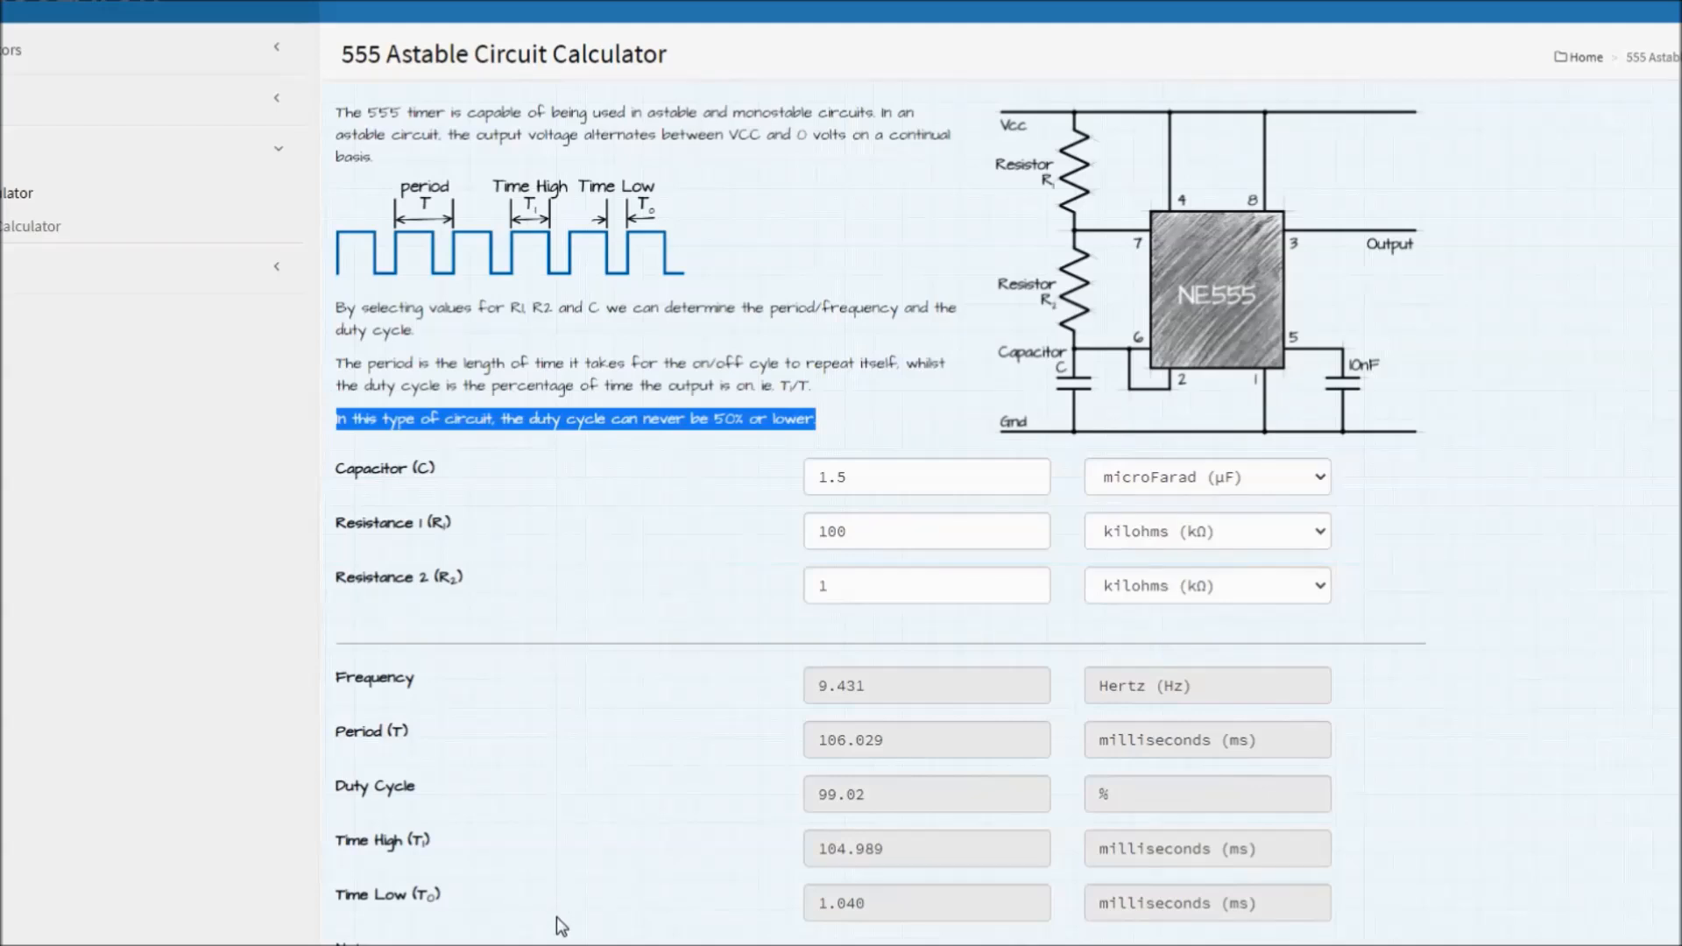
mouse_move(566, 864)
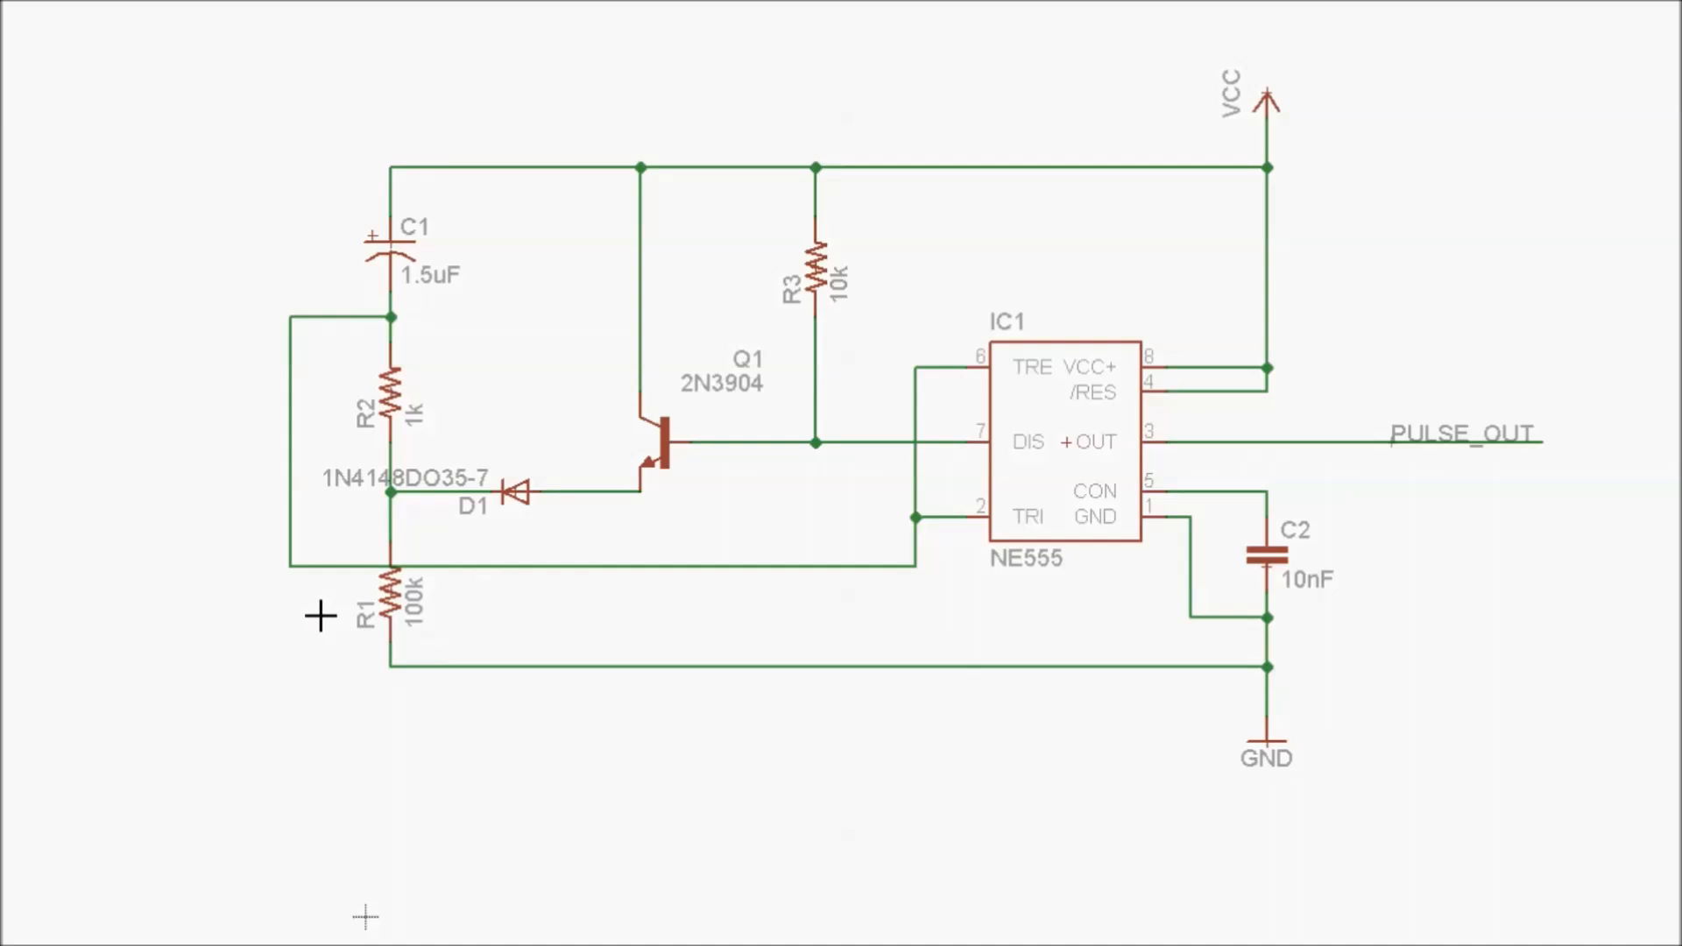
mouse_move(1211, 682)
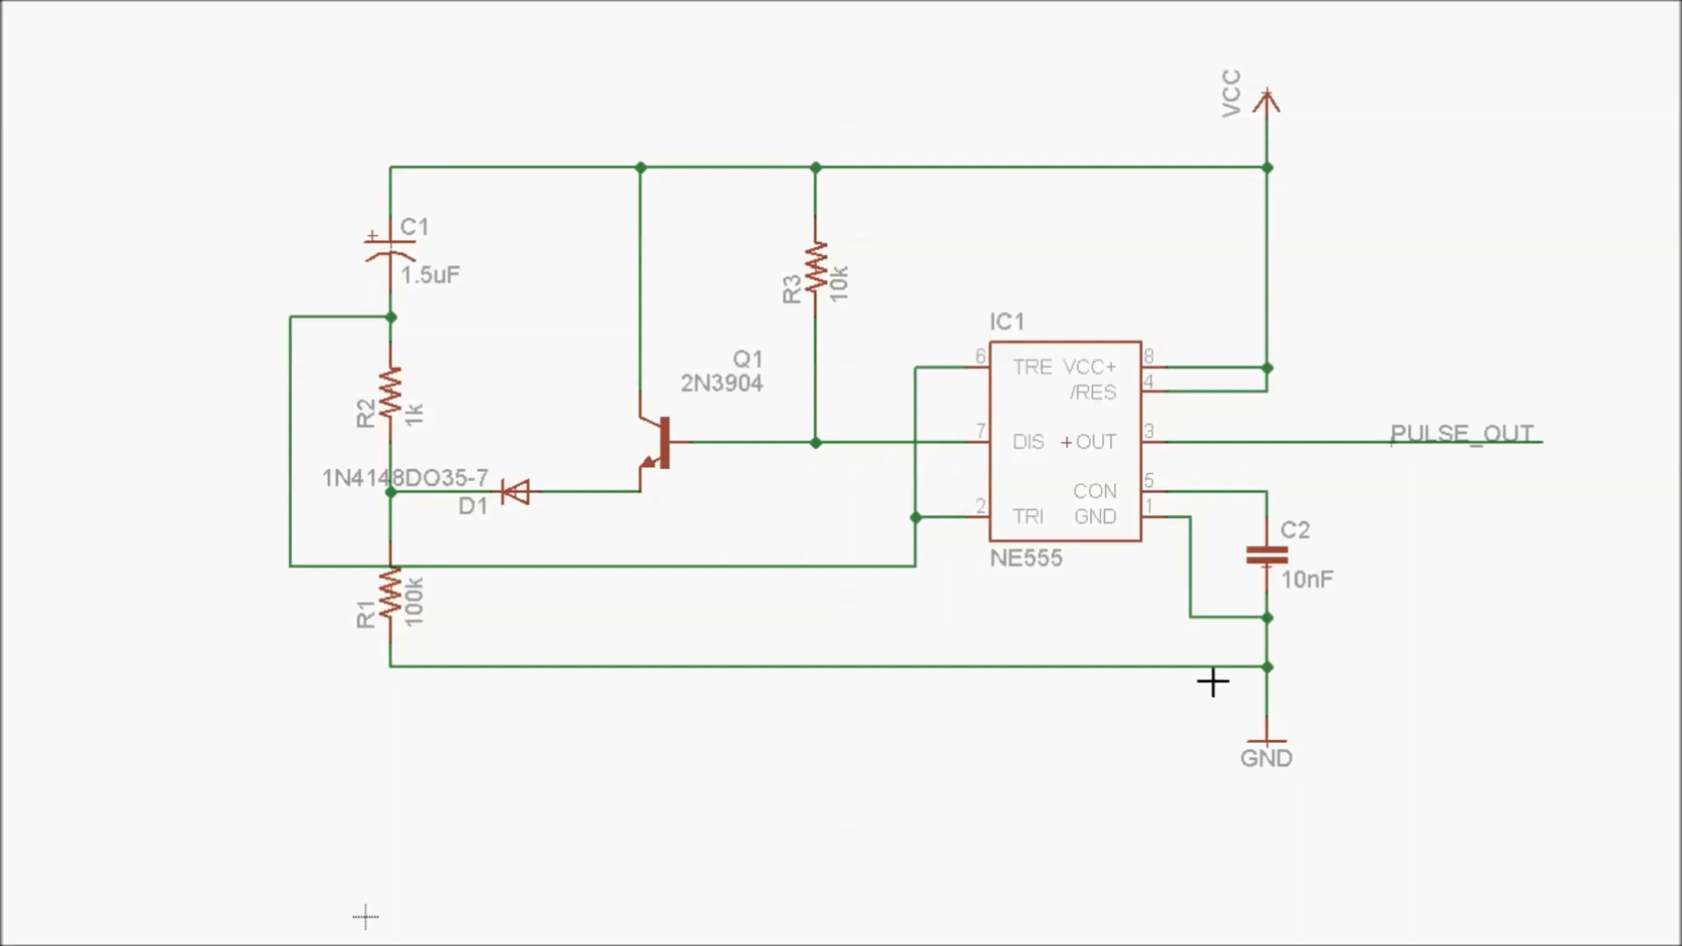